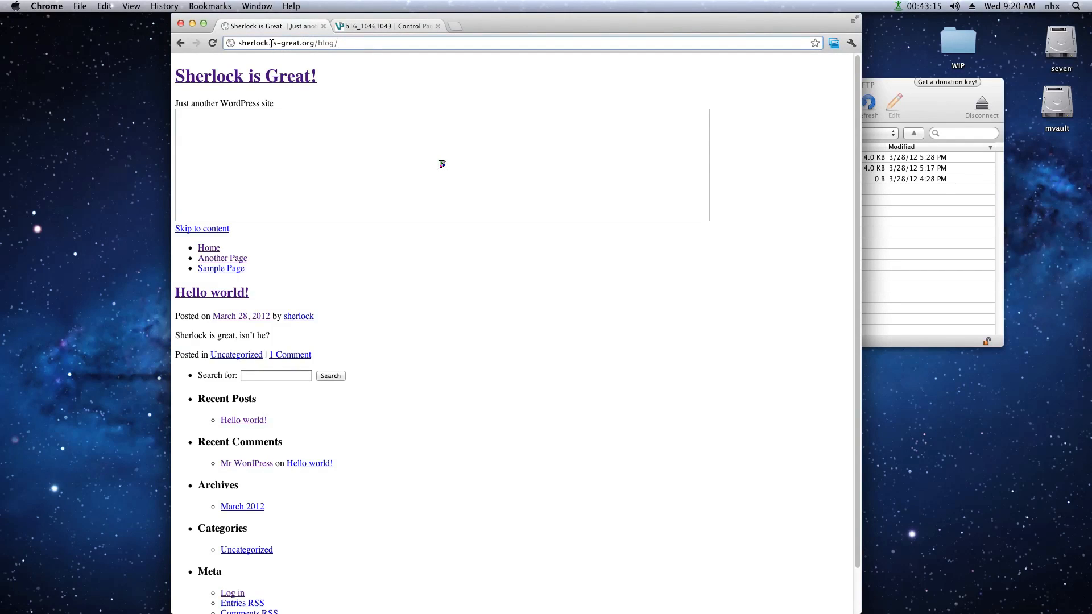
- Download wp-config.php from sherlock.isgreat.org's htdocs/blog folder in Cyberduck for editing
click(287, 43)
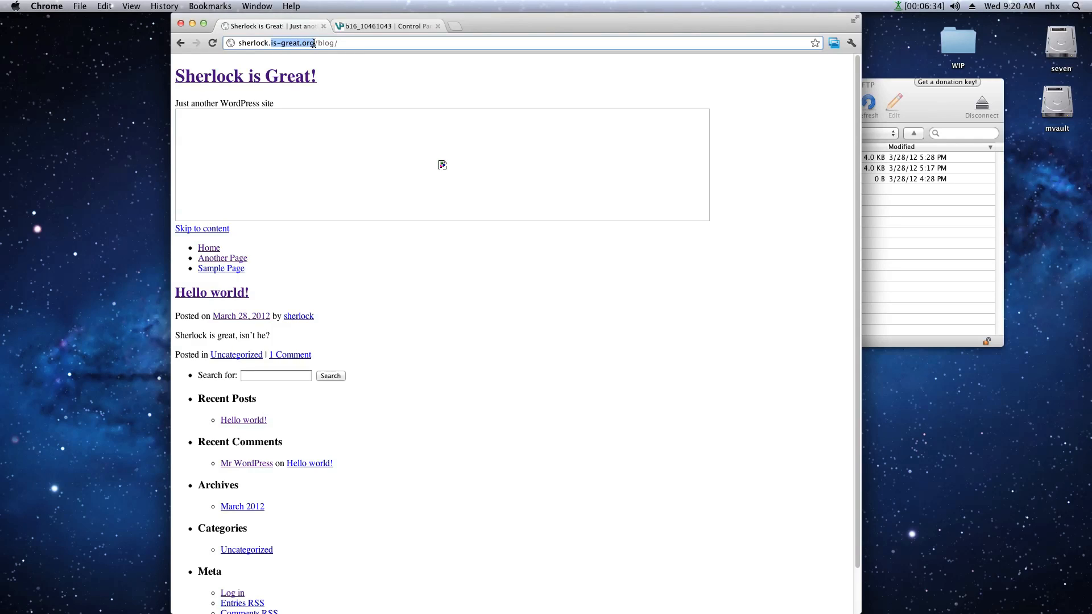
click(338, 42)
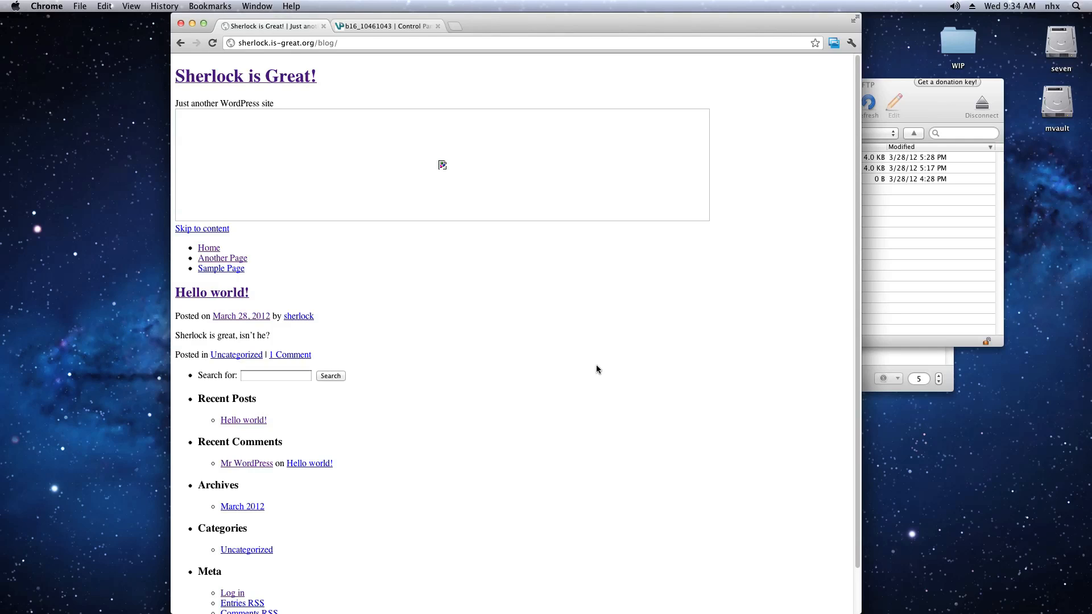
mouse_move(885, 87)
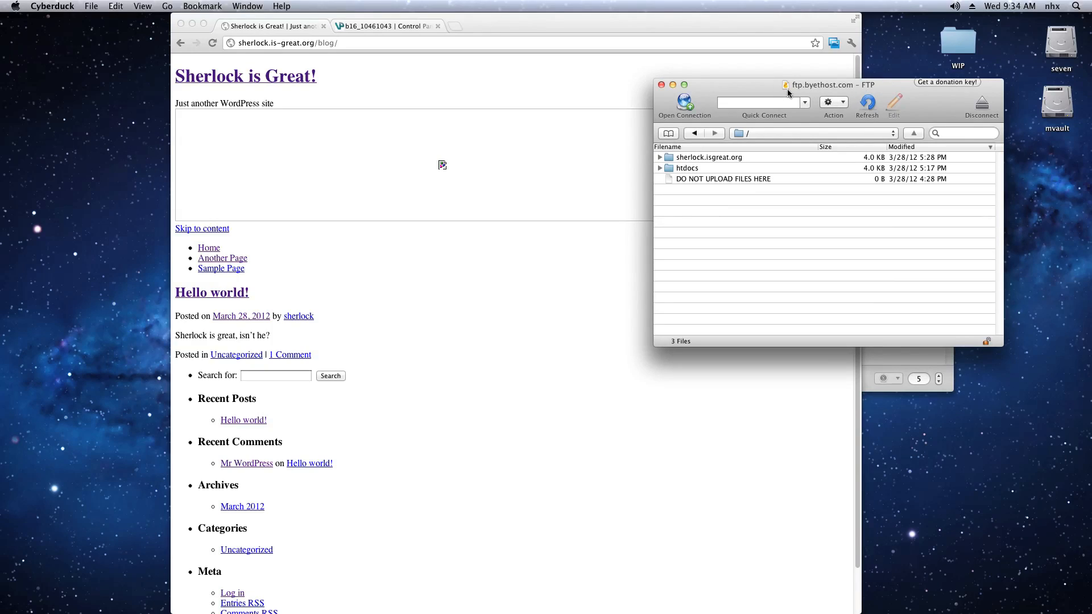
mouse_move(860, 92)
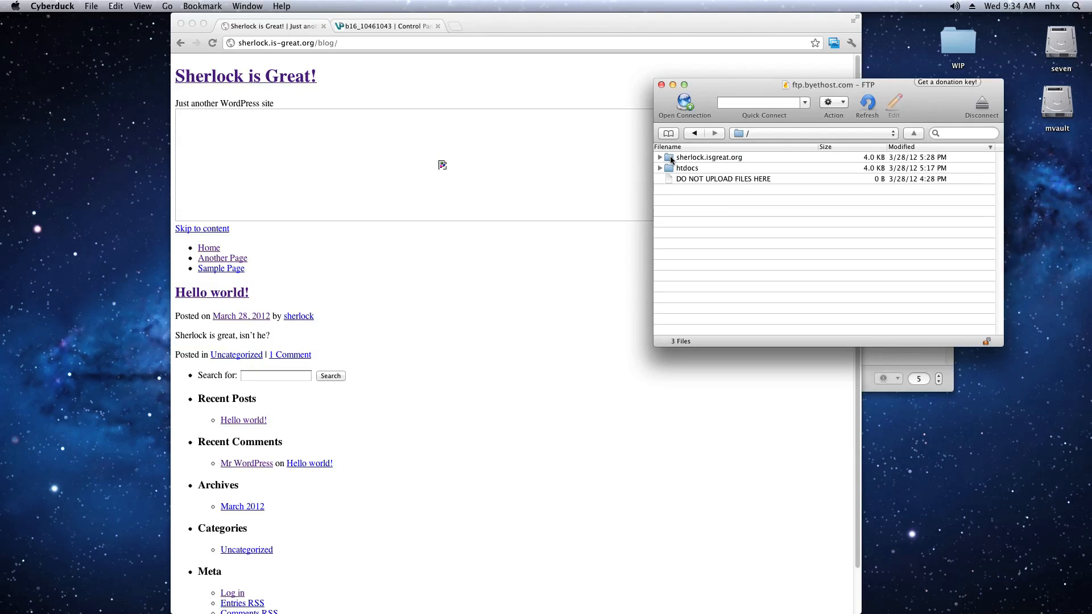
mouse_move(707, 157)
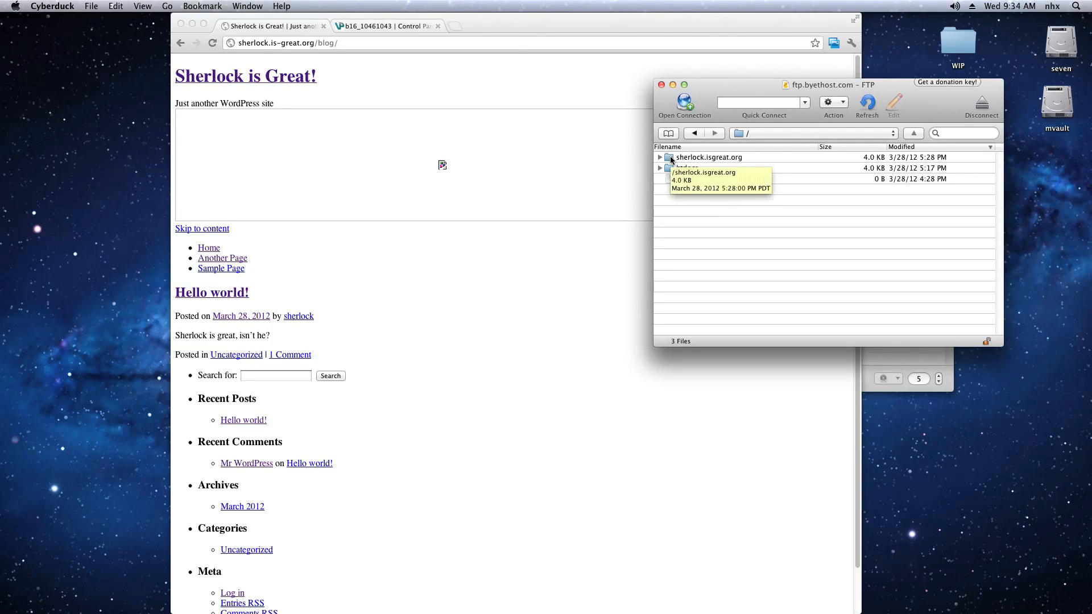
double_click(708, 157)
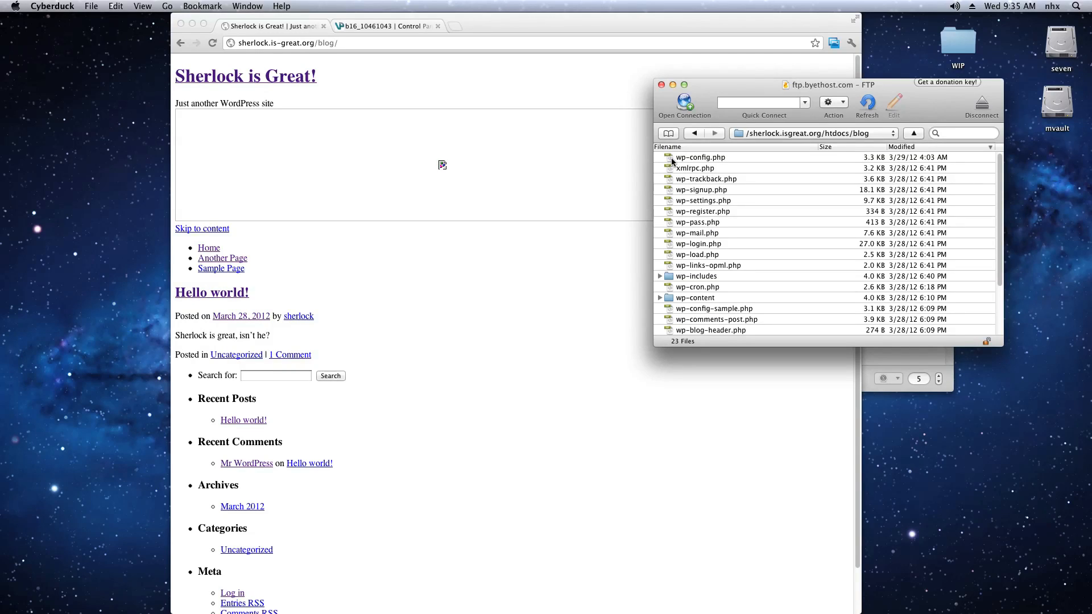
click(701, 157)
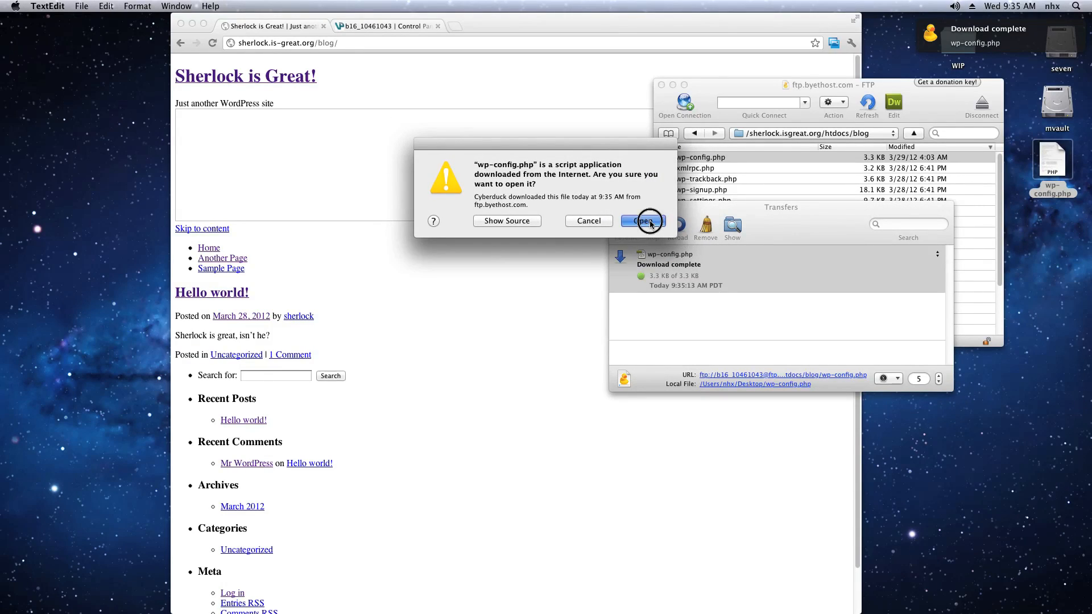
click(641, 221)
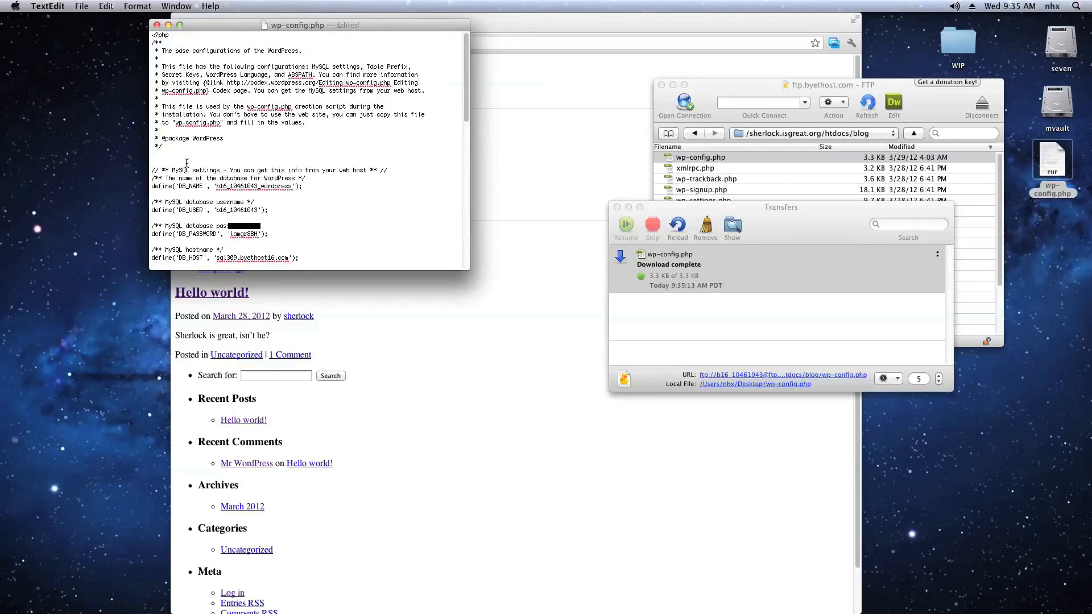
text(define('WP_HOME','http://sherlock.is-great.org/blog');)
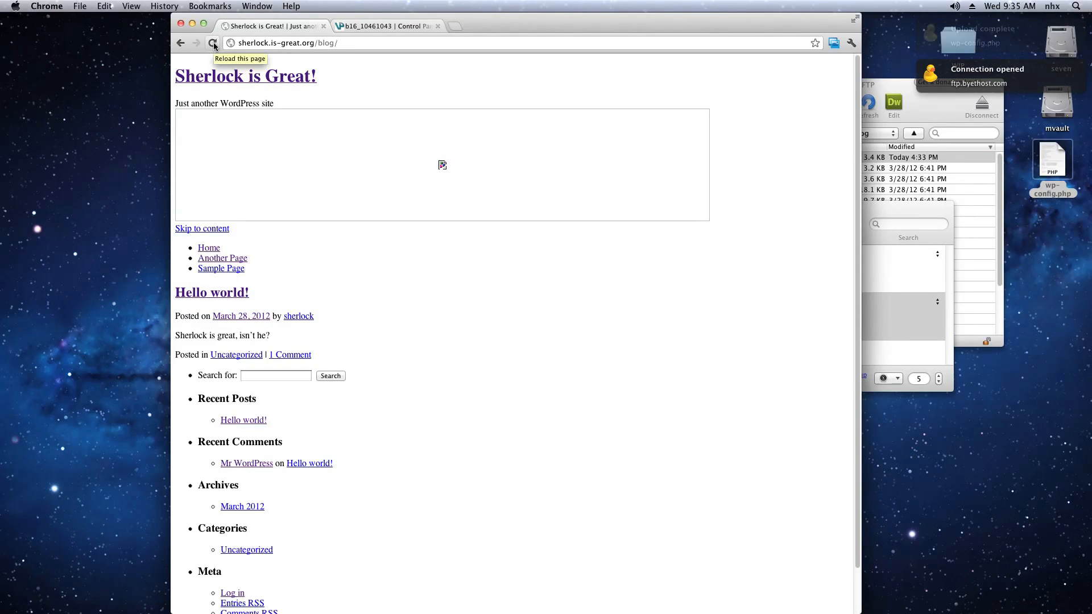
- Refresh the blog page in Chrome so the themed header and sidebar load
click(214, 43)
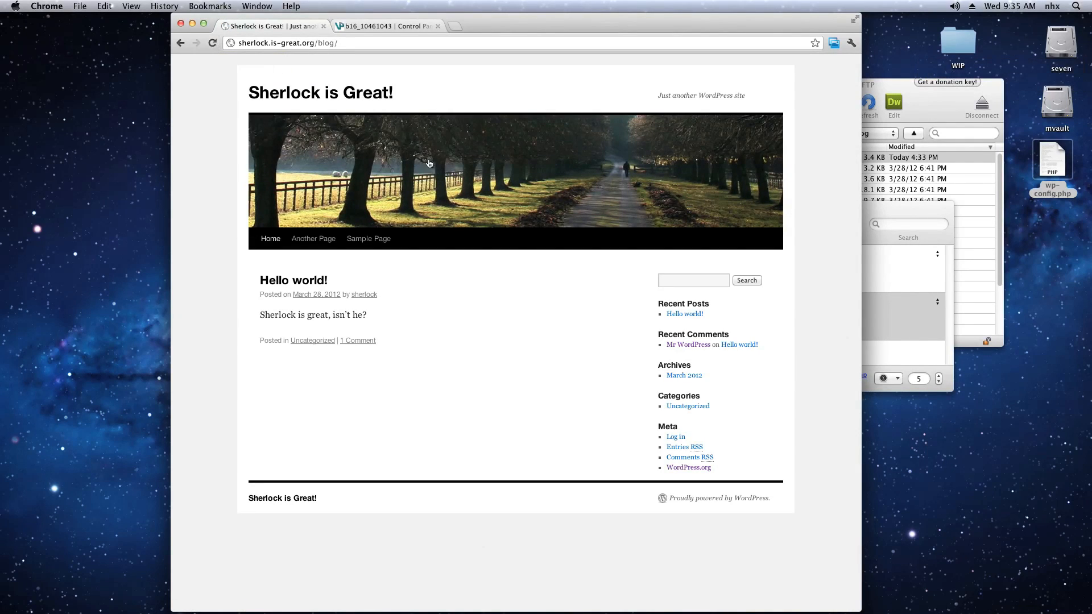
mouse_move(515, 285)
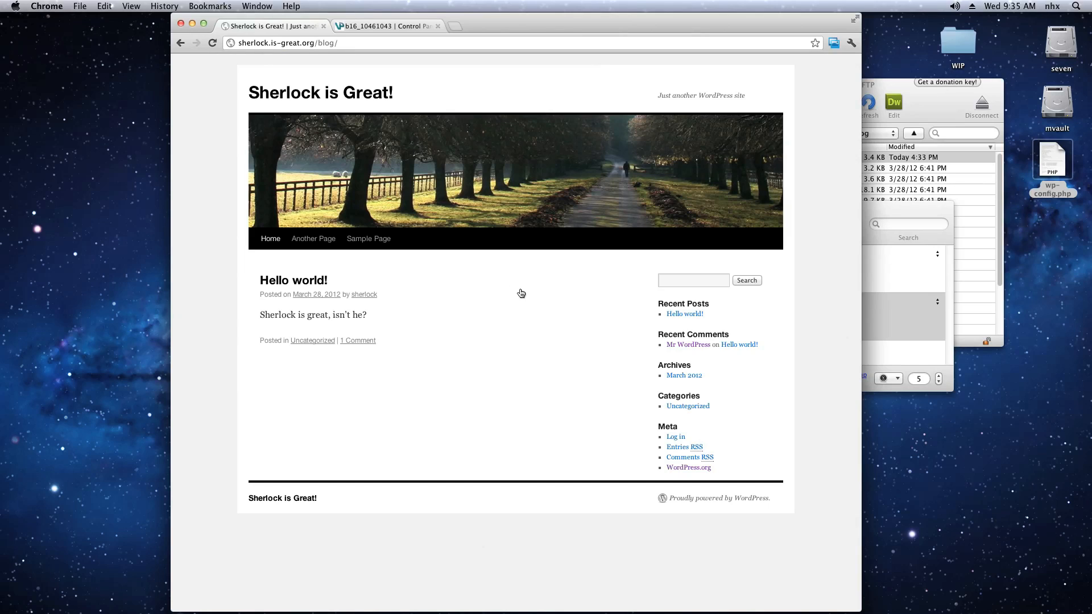
mouse_move(524, 295)
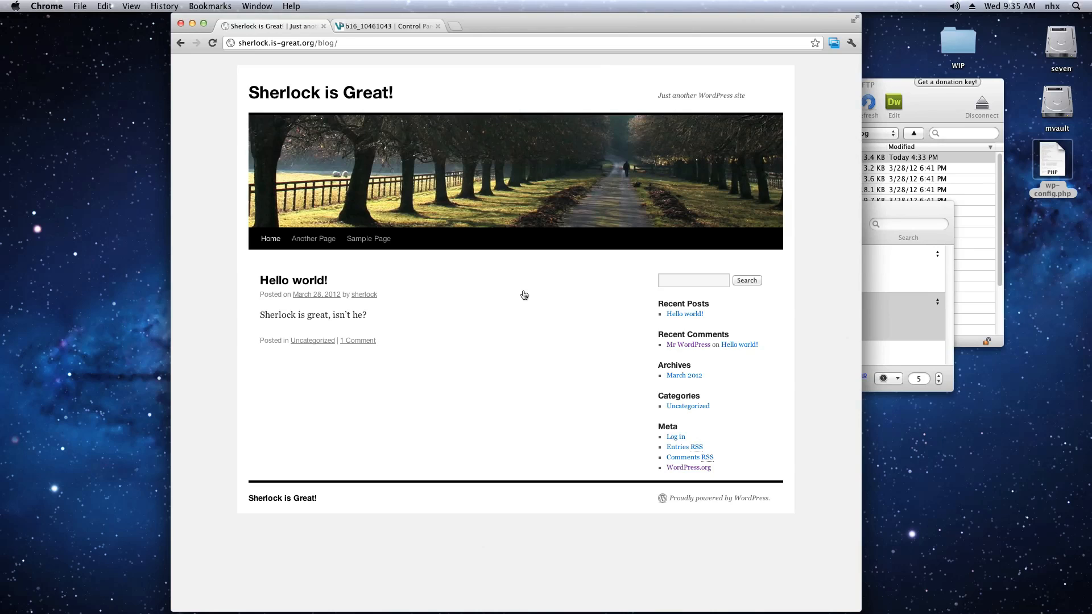
mouse_move(494, 341)
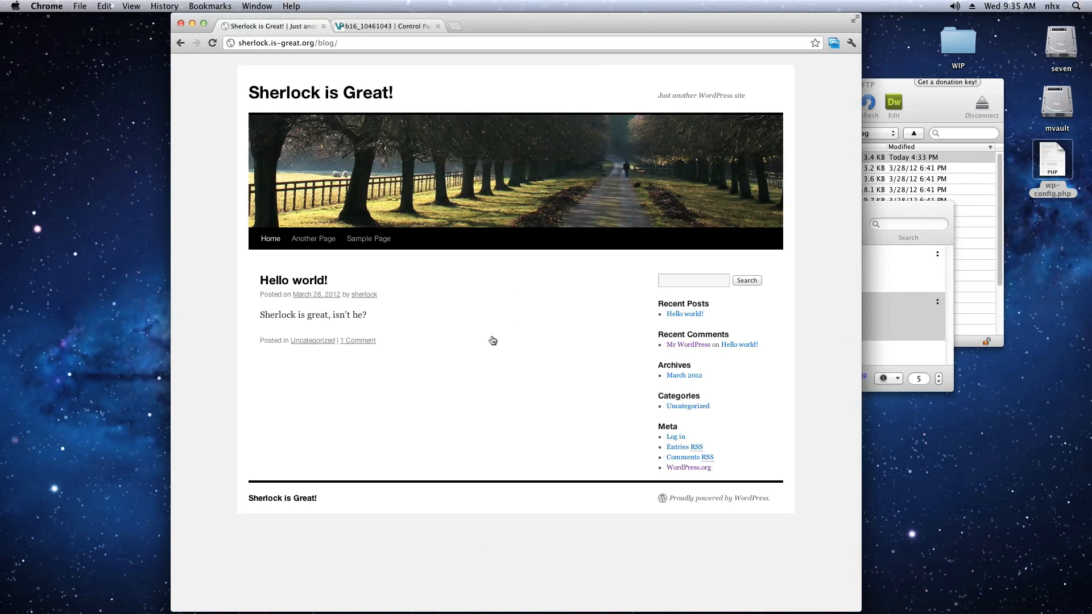
mouse_move(624, 272)
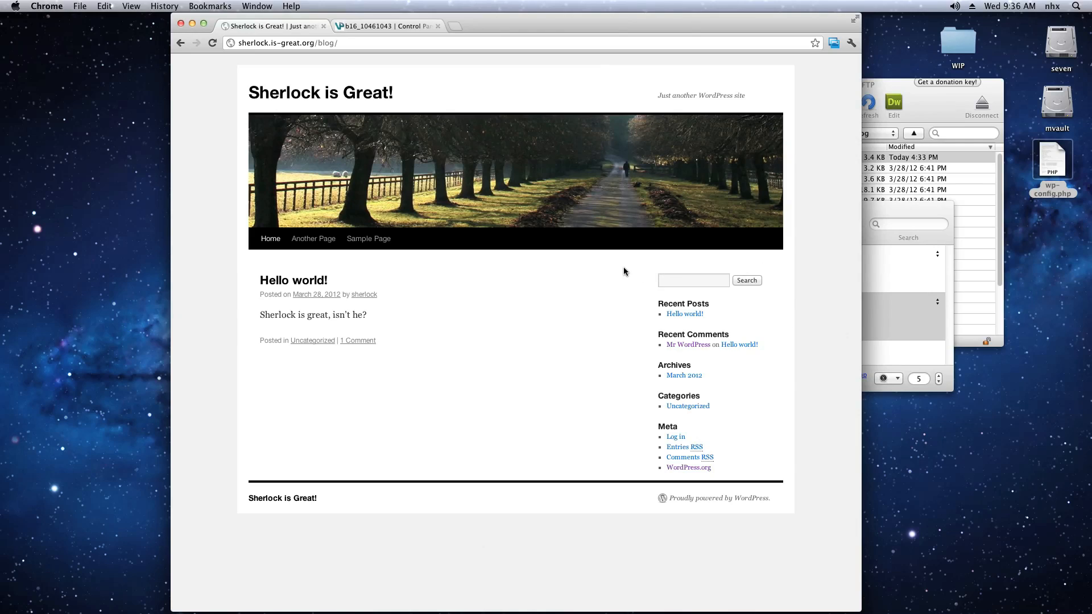
mouse_move(622, 272)
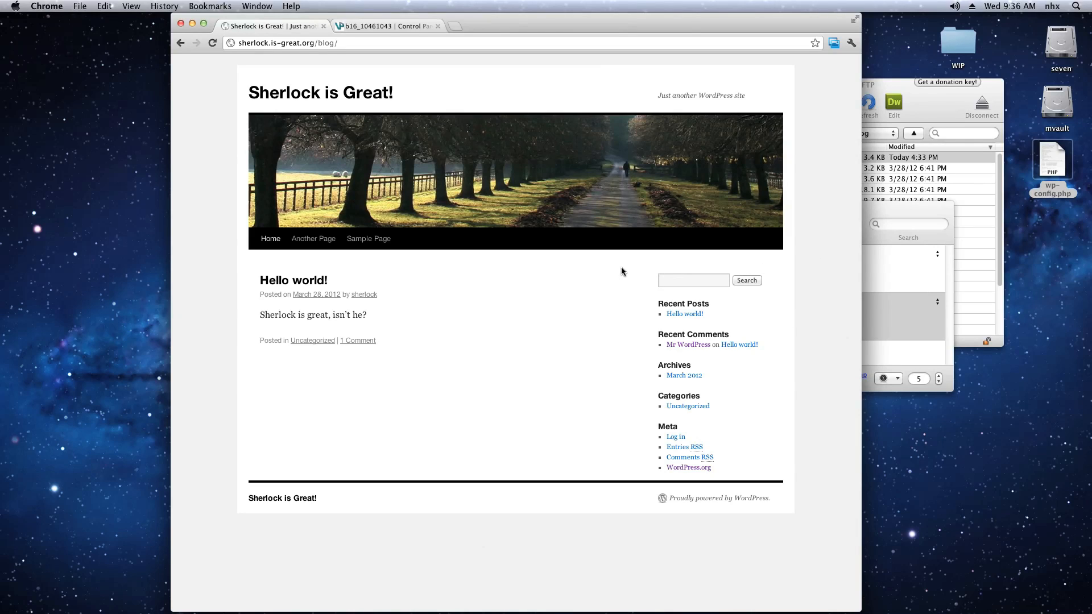
mouse_move(543, 284)
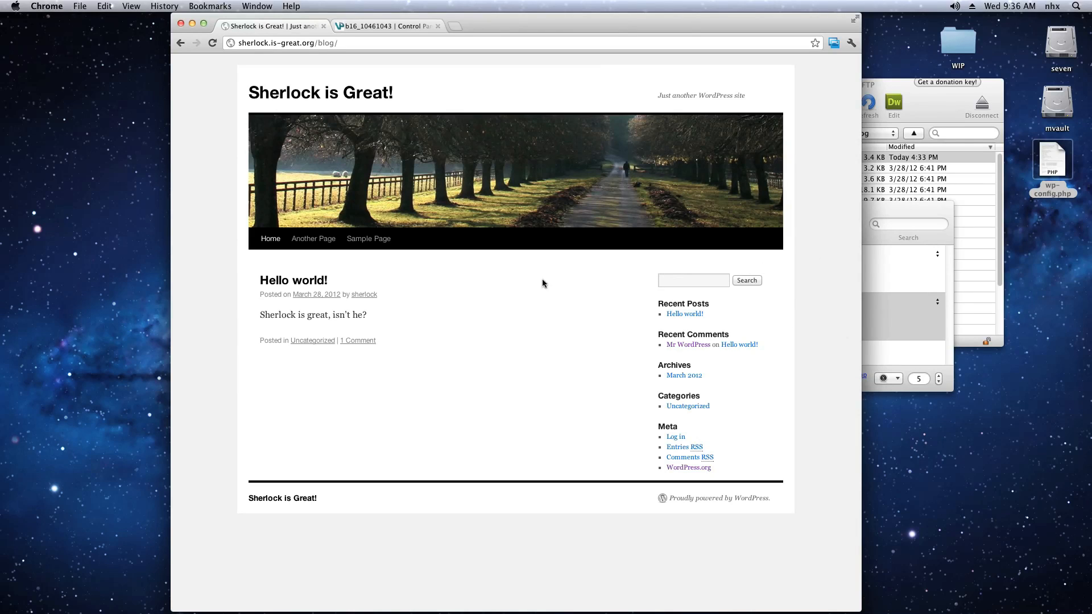
mouse_move(450, 294)
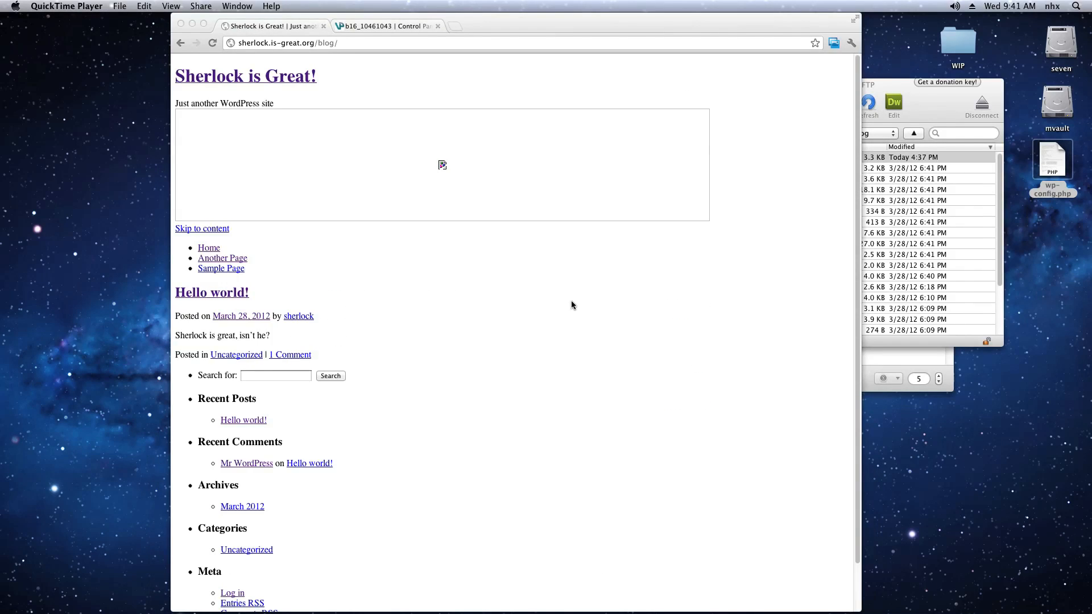
mouse_move(580, 279)
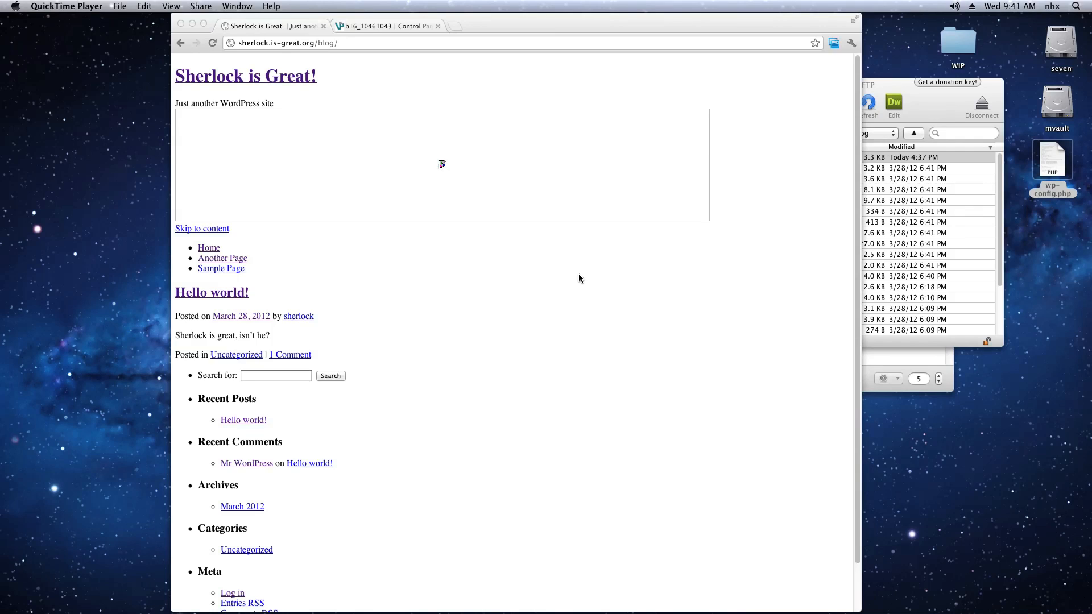
- Open phpMyAdmin from VistaPanel's Database Management section in the control panel tab
click(383, 25)
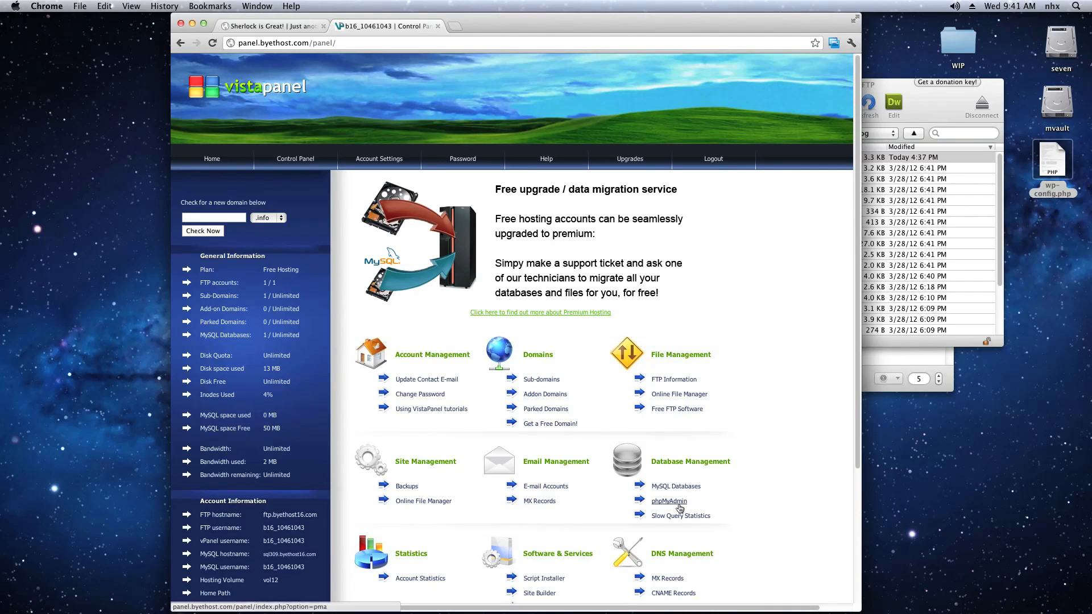
click(668, 500)
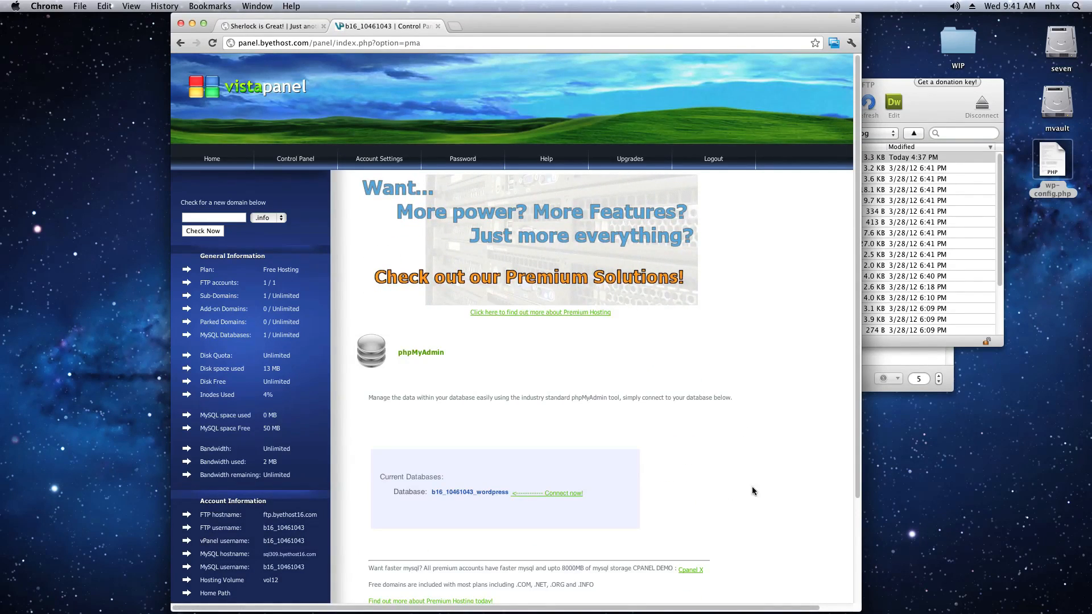
mouse_move(484, 493)
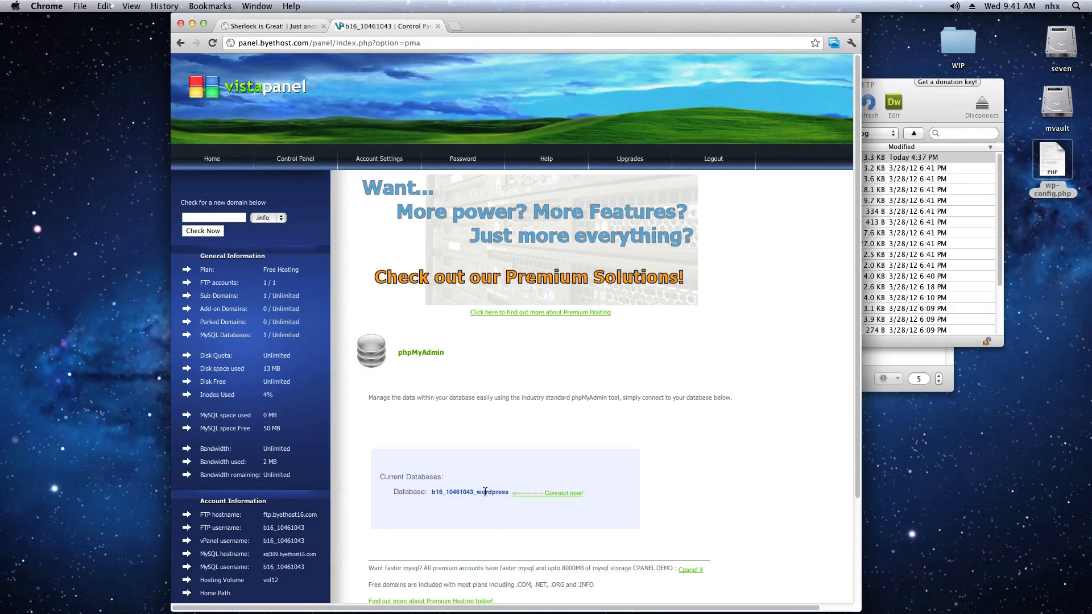
mouse_move(563, 493)
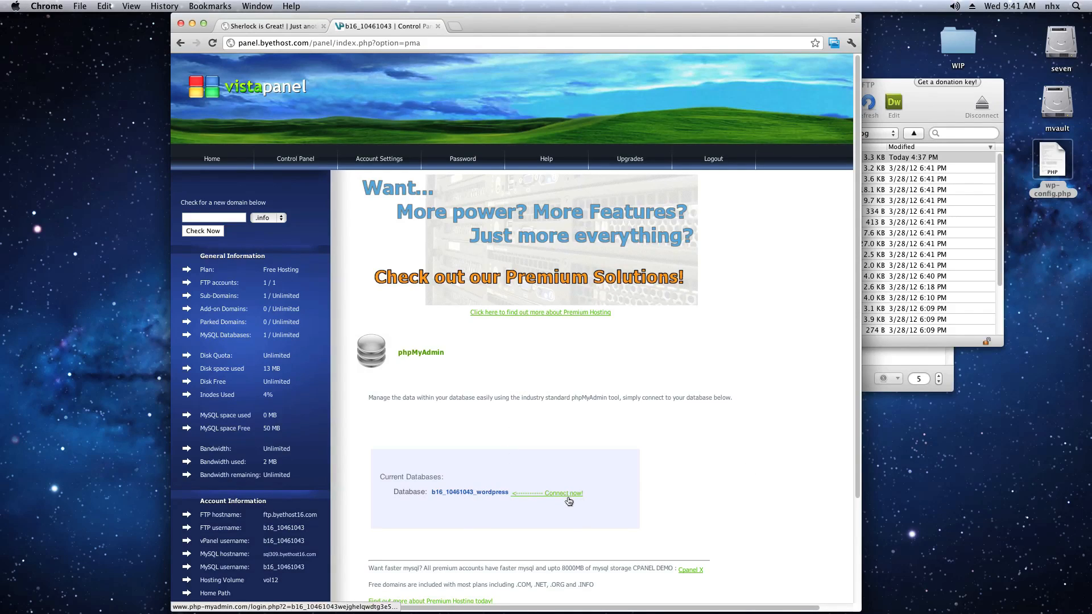
- Connect and export b16_10461043_wordpress with Quick method in SQL format
click(563, 493)
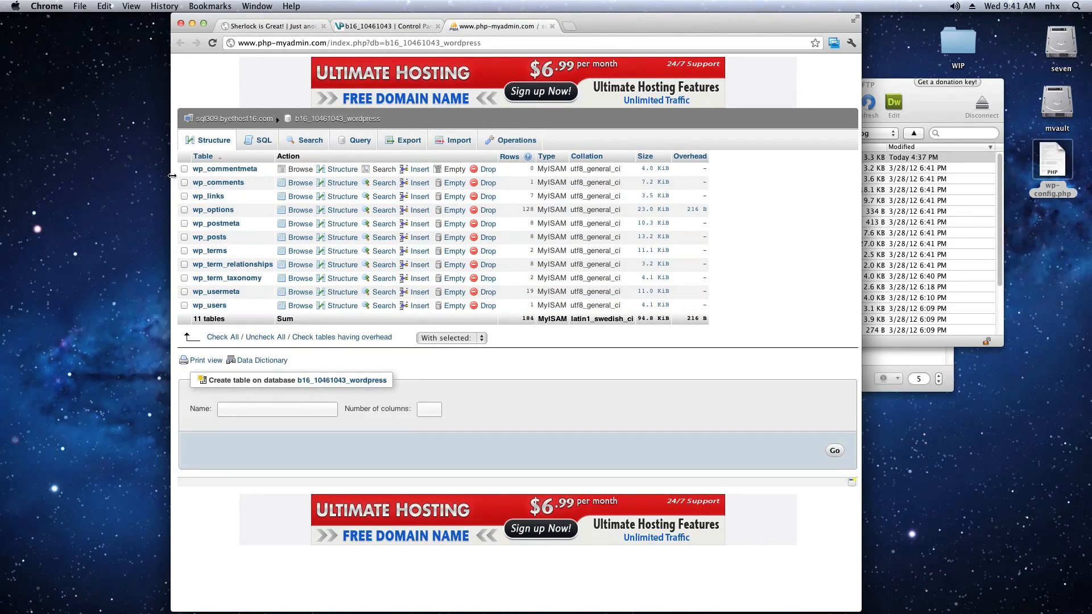
mouse_move(410, 140)
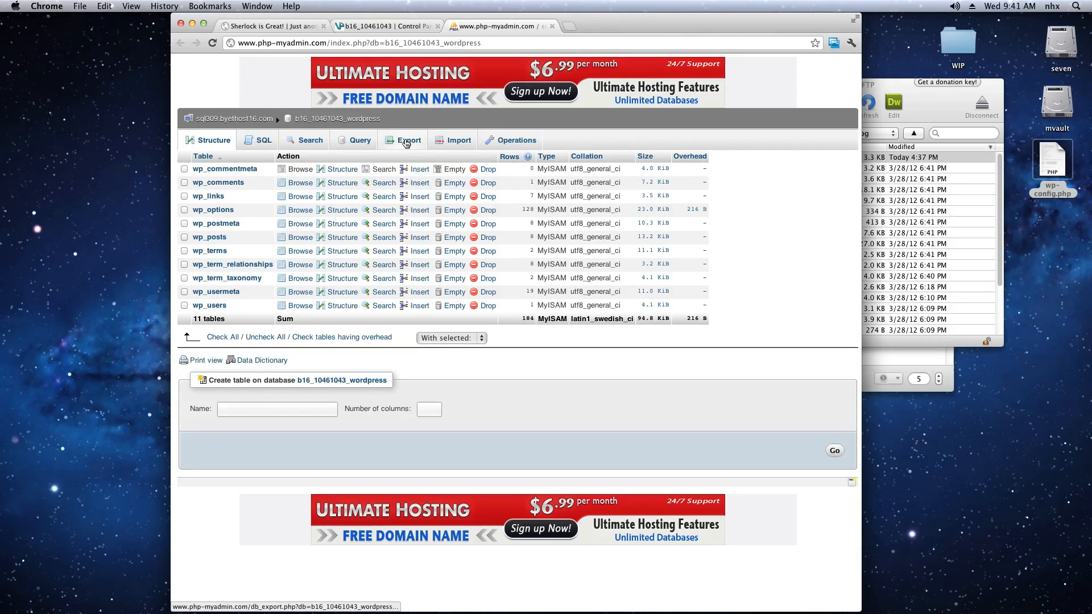
click(410, 140)
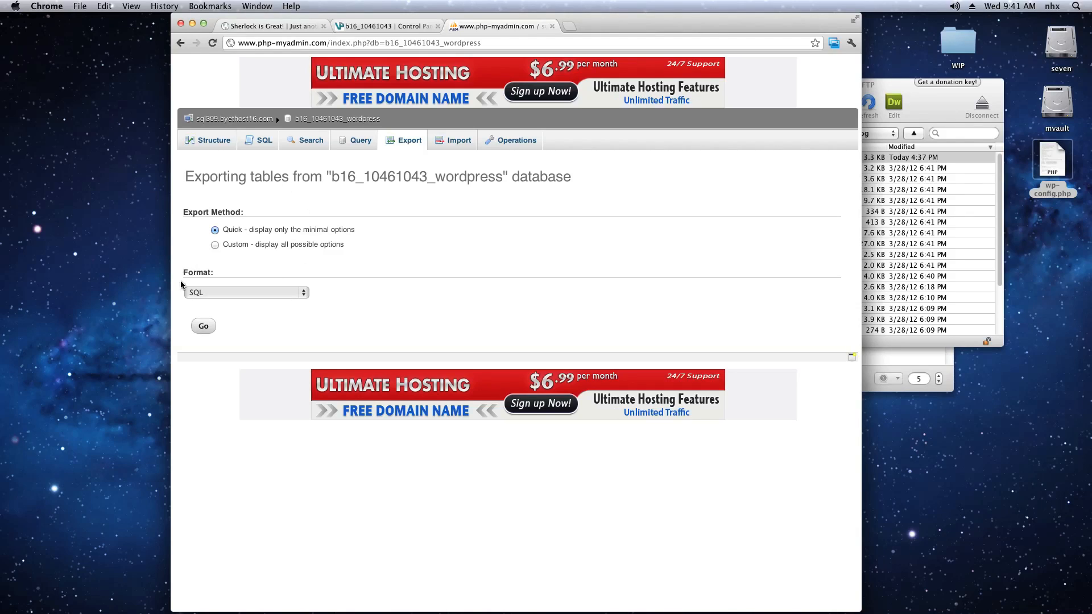
click(202, 325)
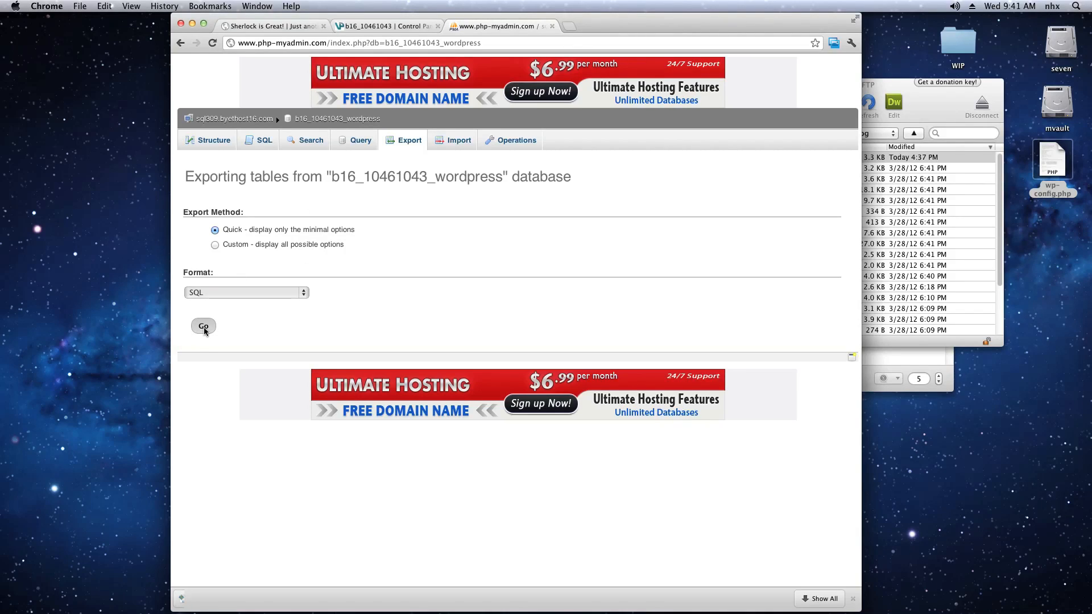
click(202, 326)
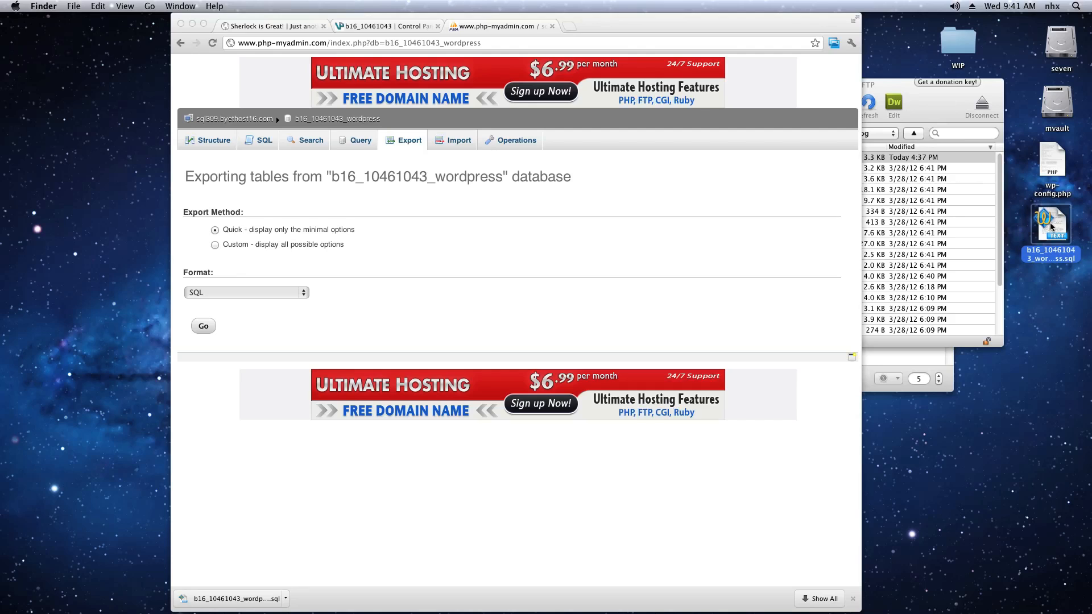
double_click(1052, 223)
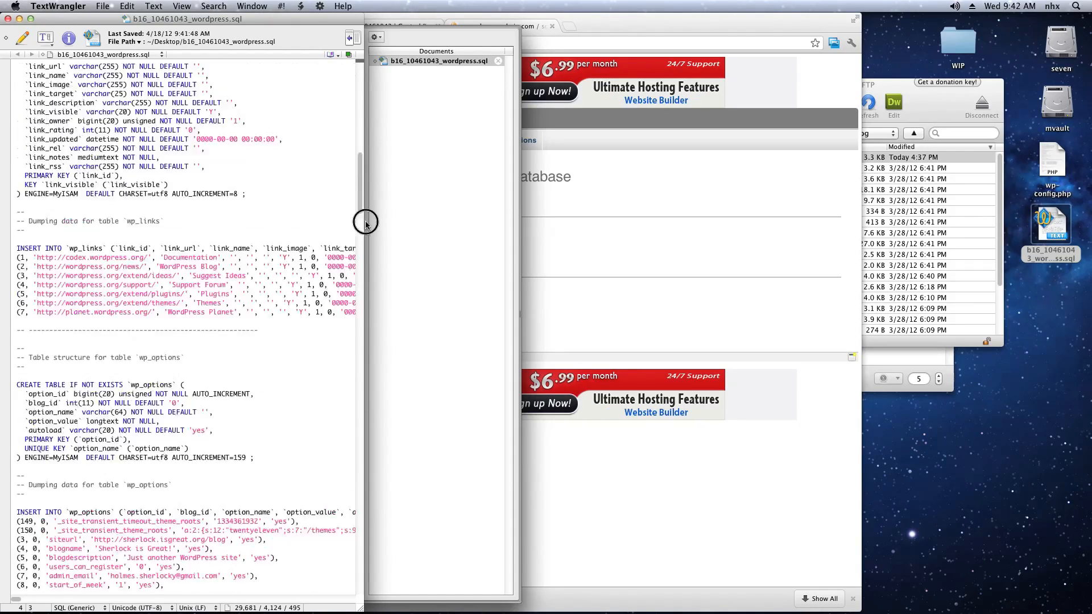
drag(365, 223, 362, 578)
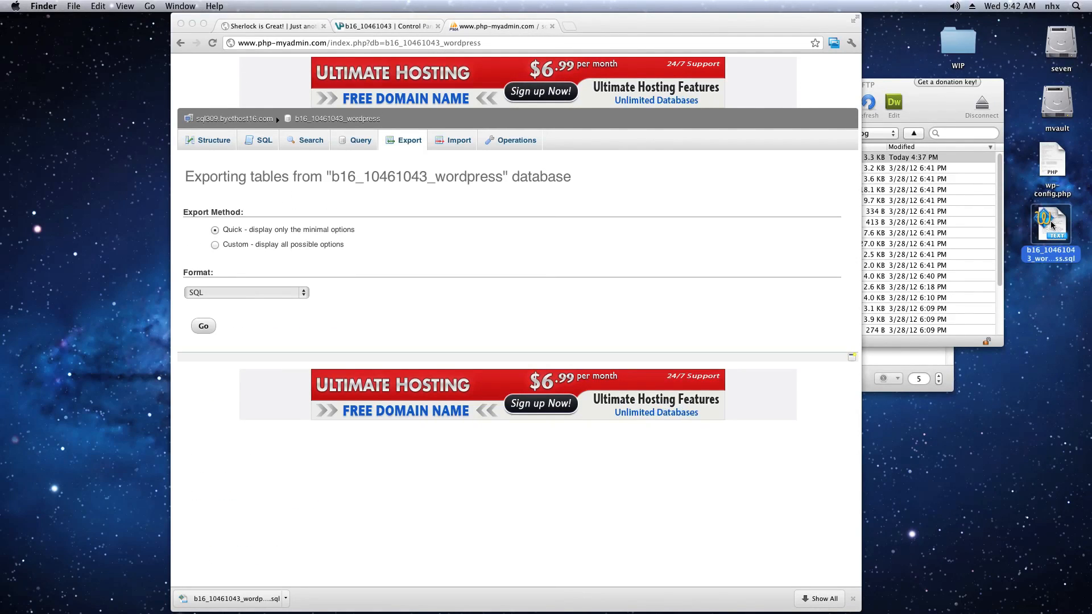
right_click(1051, 224)
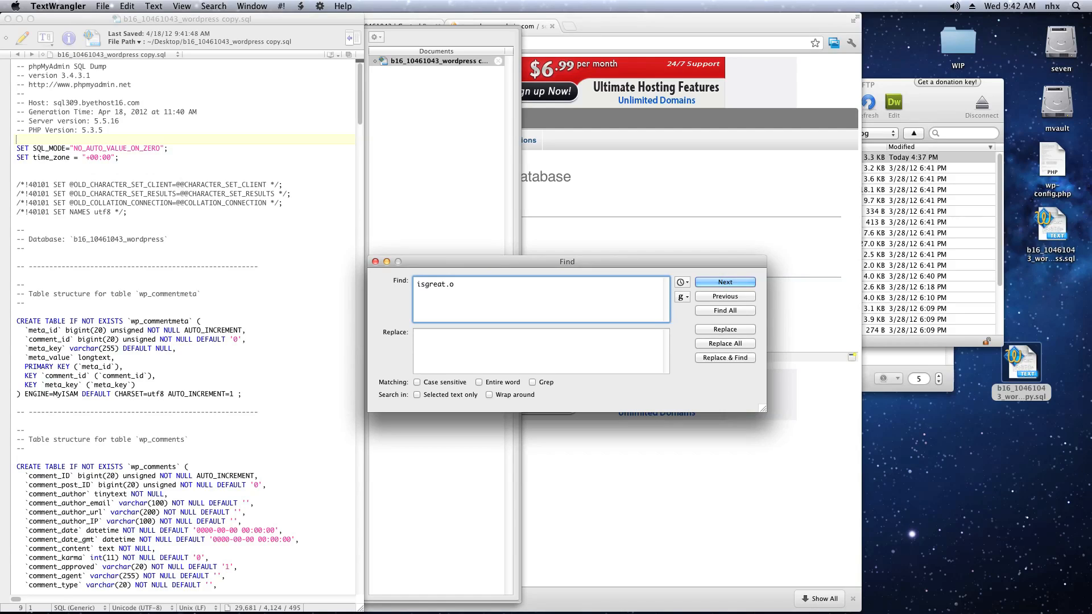
- Replace All 15 instances of isgreat.org with is-great.org in the SQL dump copy
text(rg)
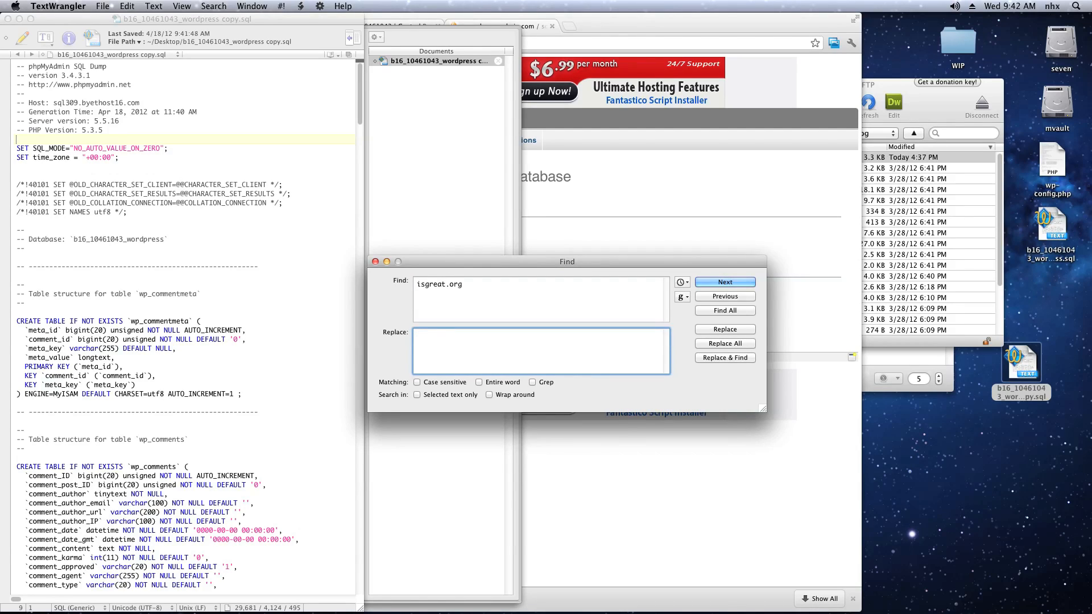
text(is-great.org)
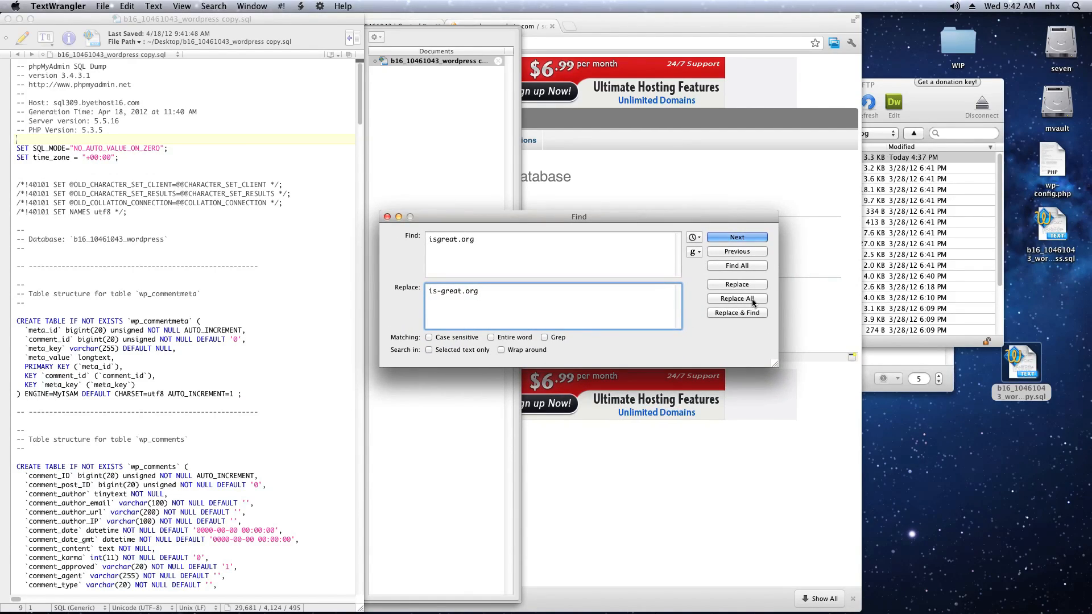
click(736, 298)
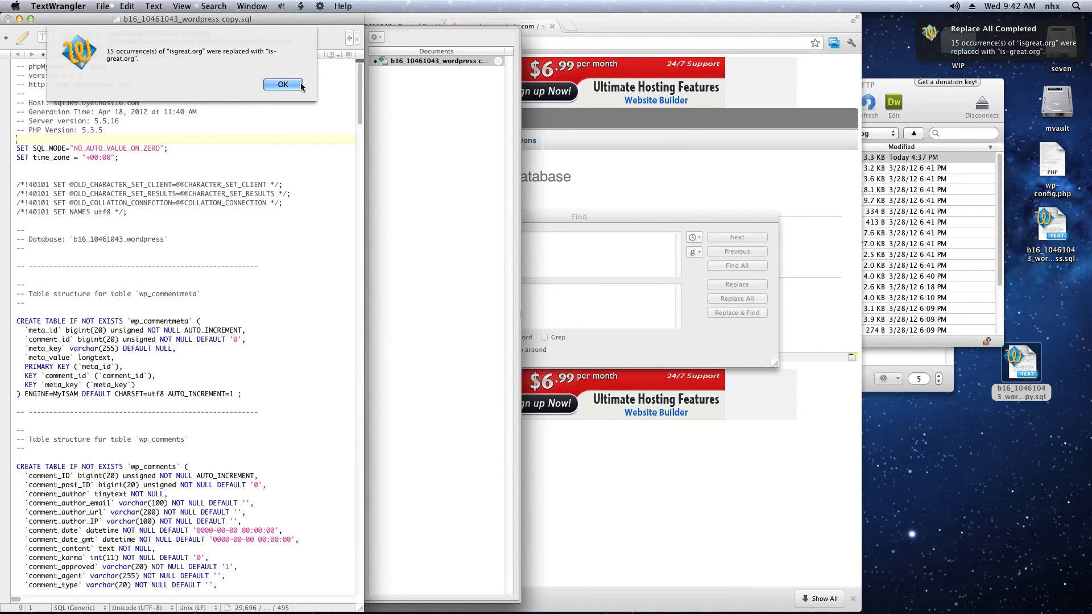
click(283, 84)
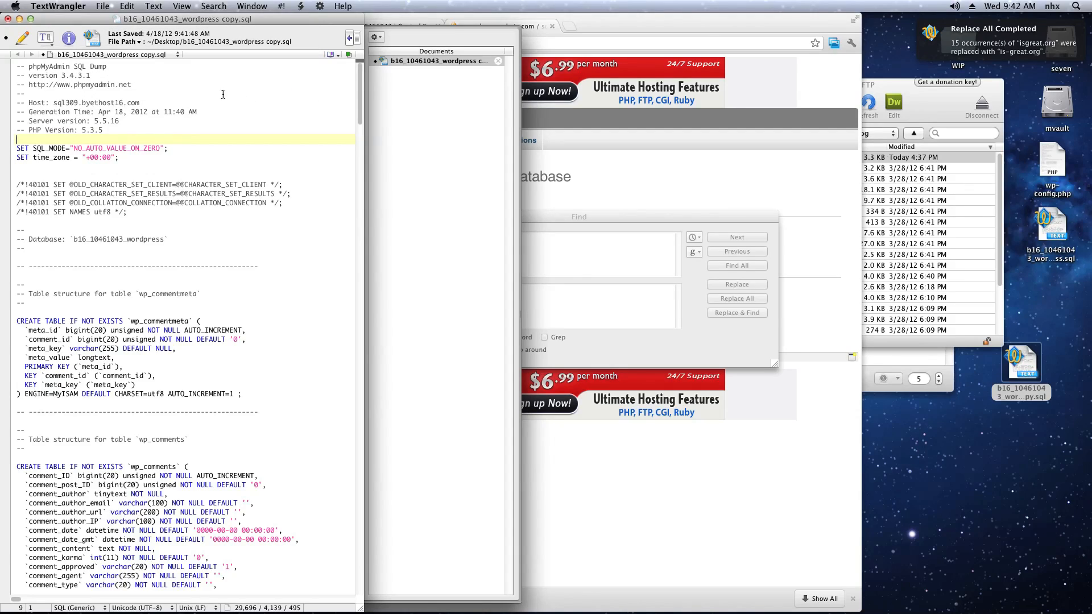
click(102, 5)
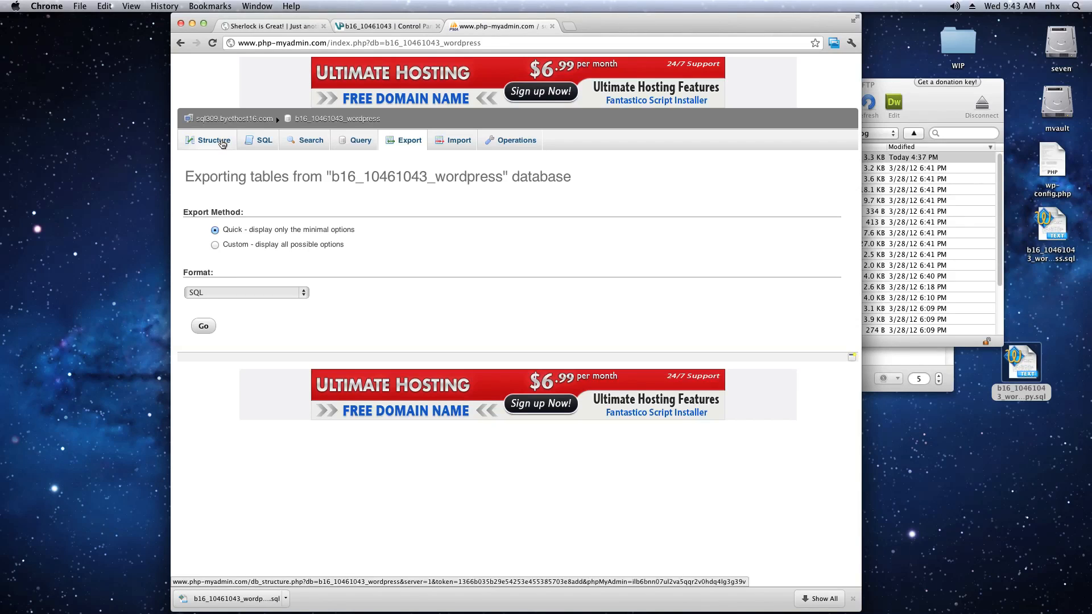
- Check all 11 tables under Structure and drop them, confirming with Yes
click(213, 140)
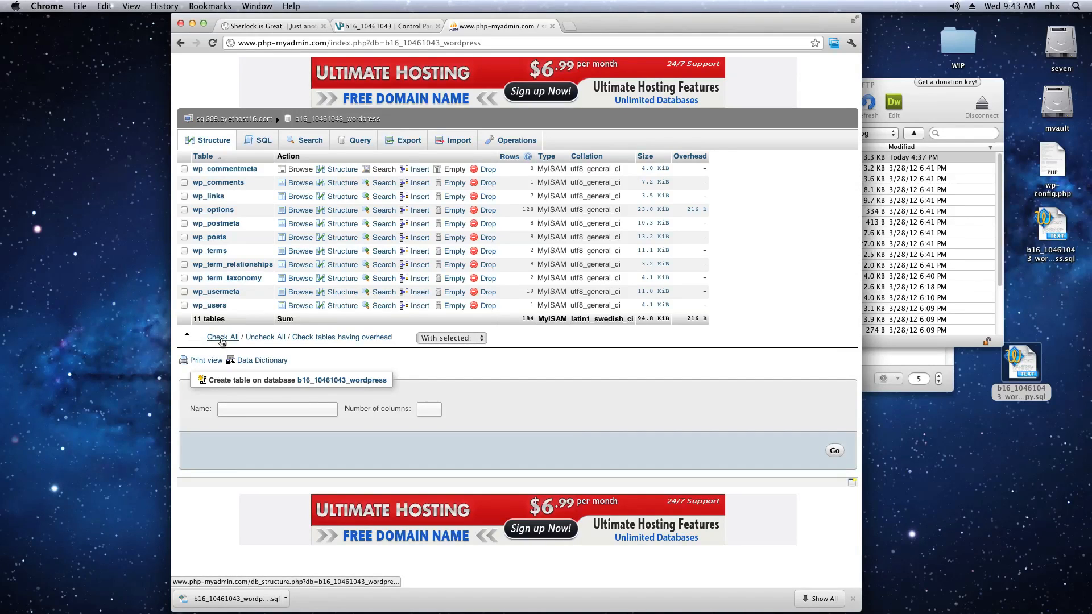
click(223, 337)
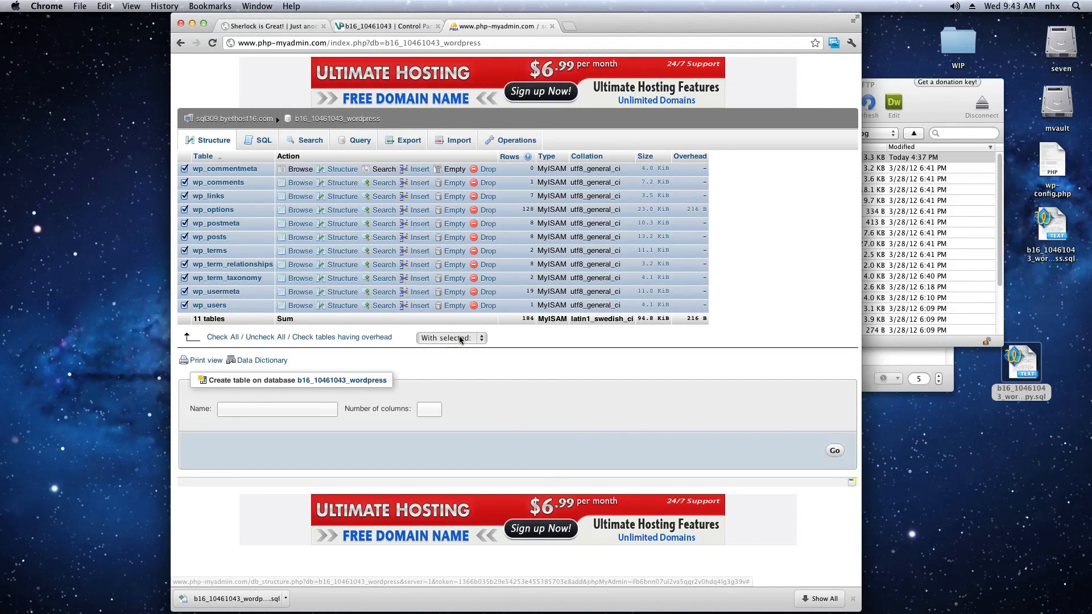
click(449, 338)
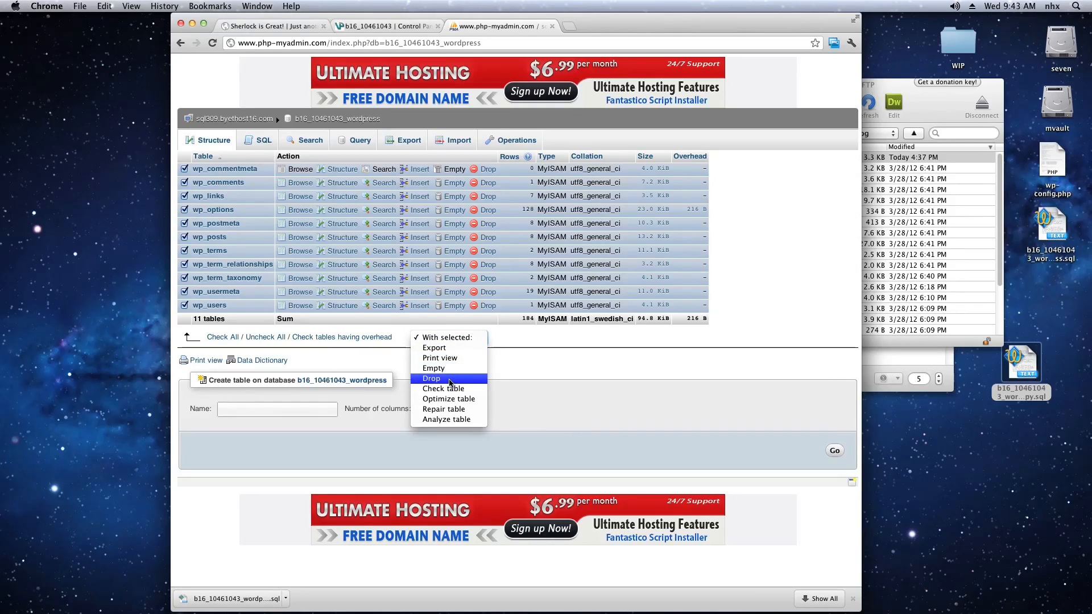
click(432, 378)
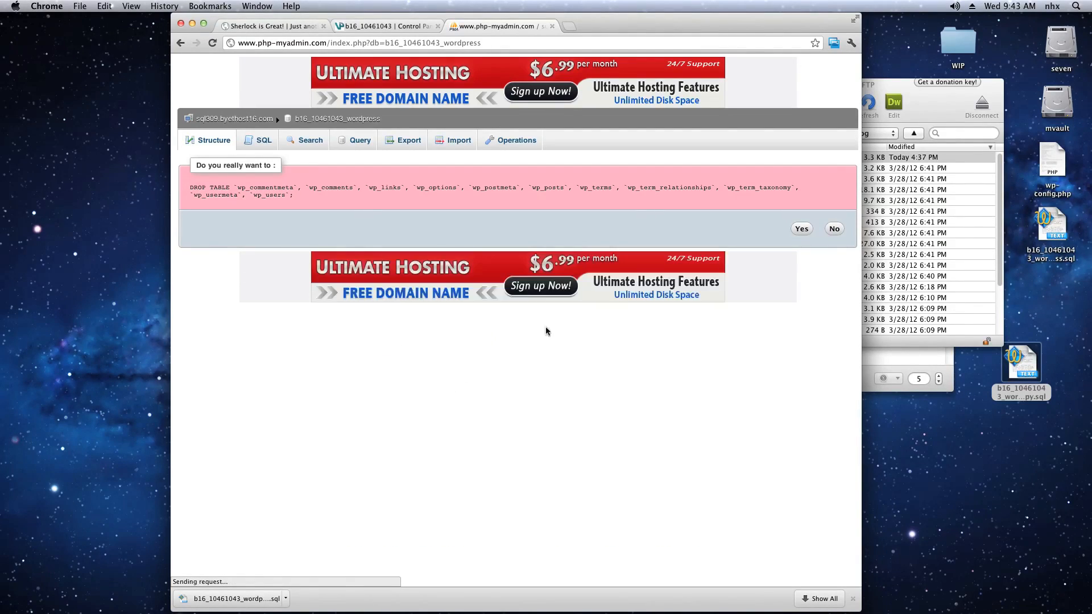
click(800, 228)
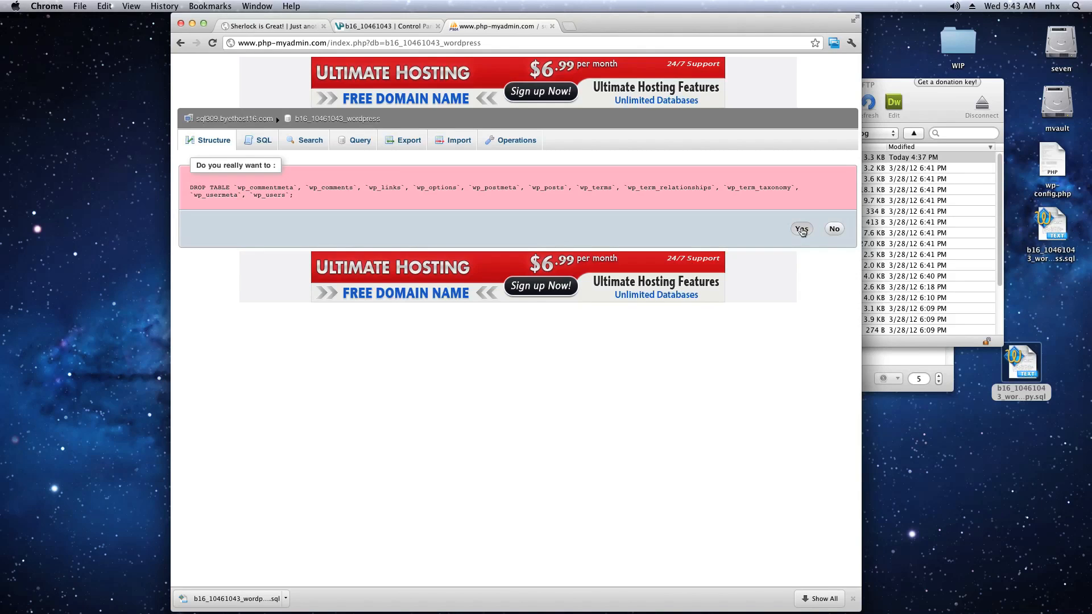
click(801, 228)
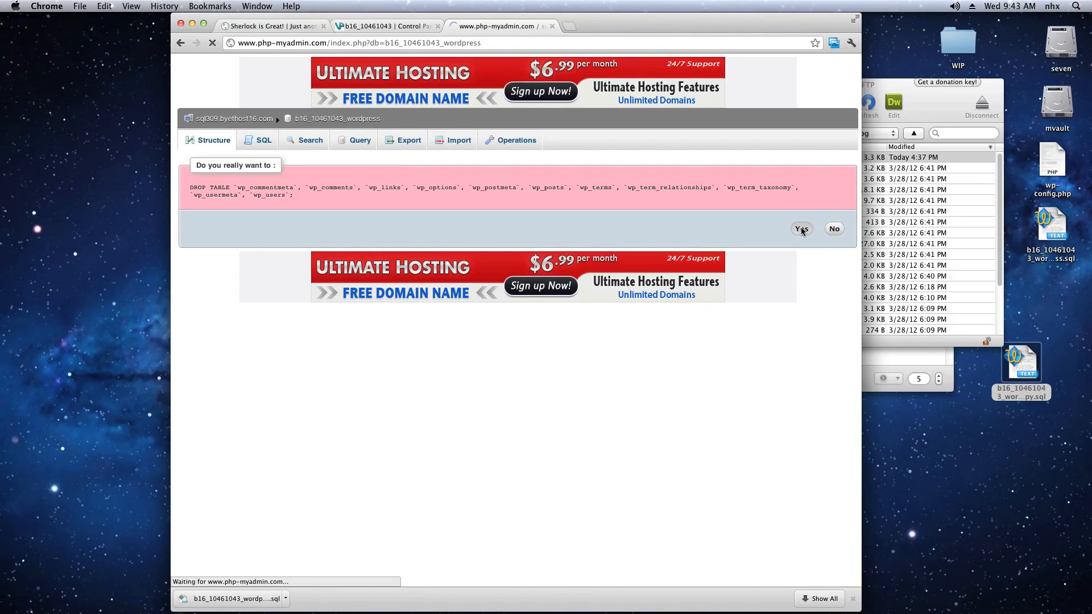
click(801, 229)
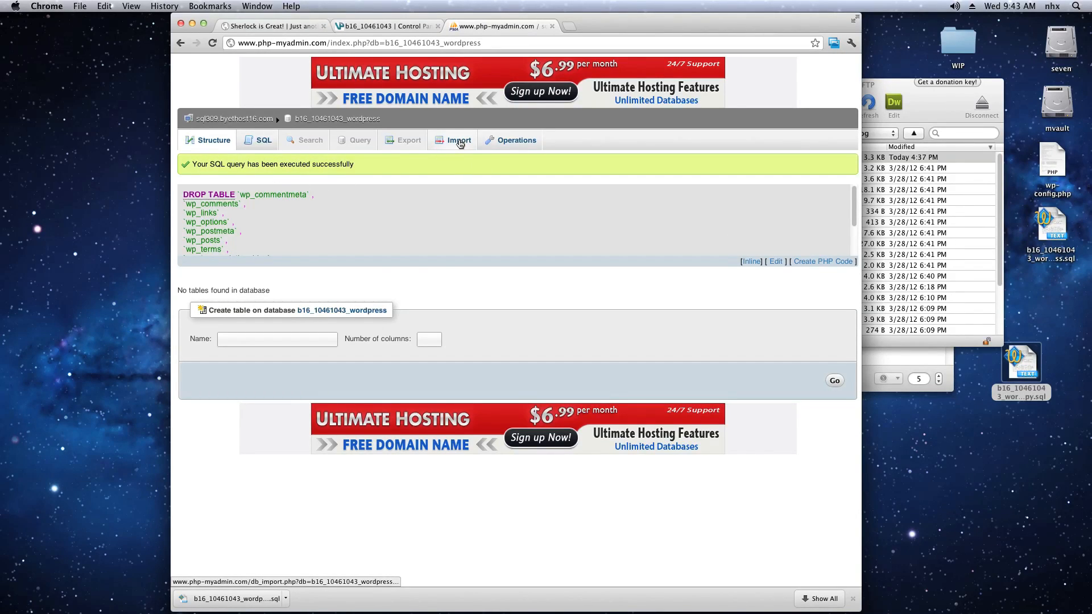
- Import 'b16_10461043_wordpress copy.sql' into the database, running 30 queries successfully
click(458, 139)
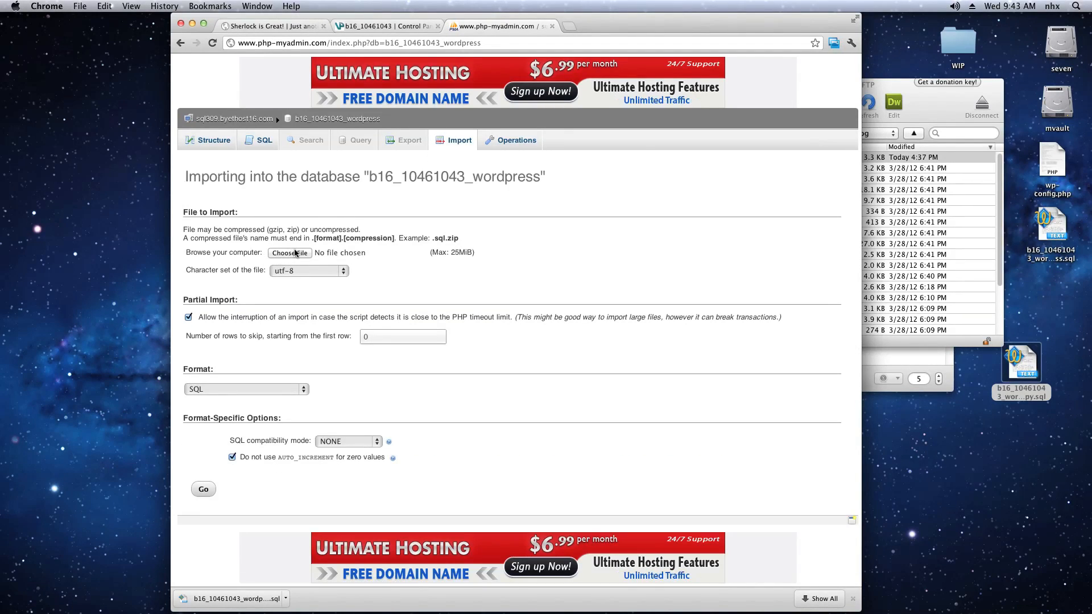
click(289, 253)
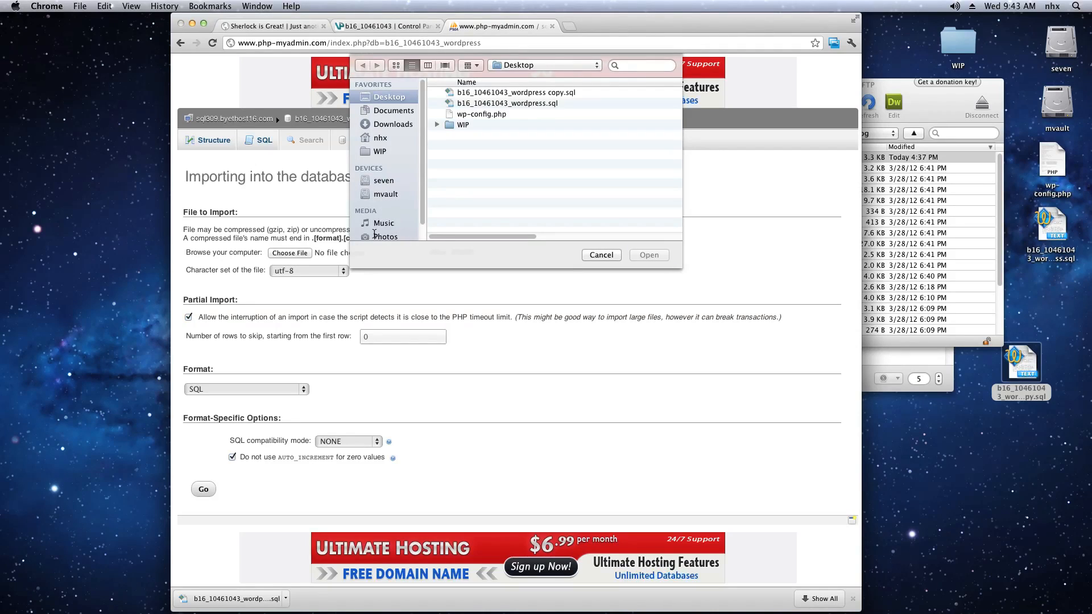
click(512, 92)
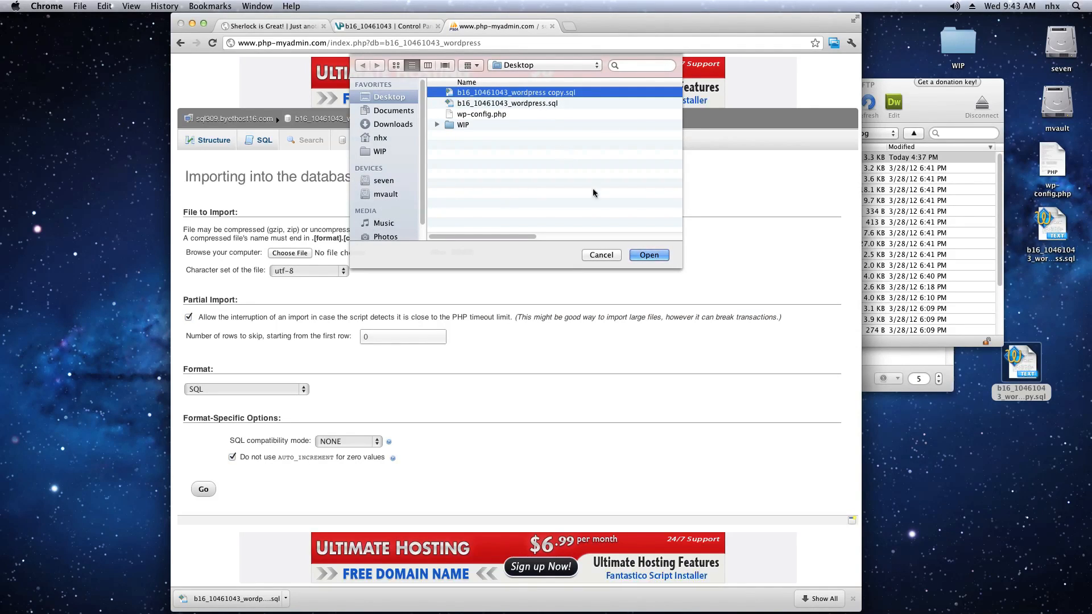
click(647, 255)
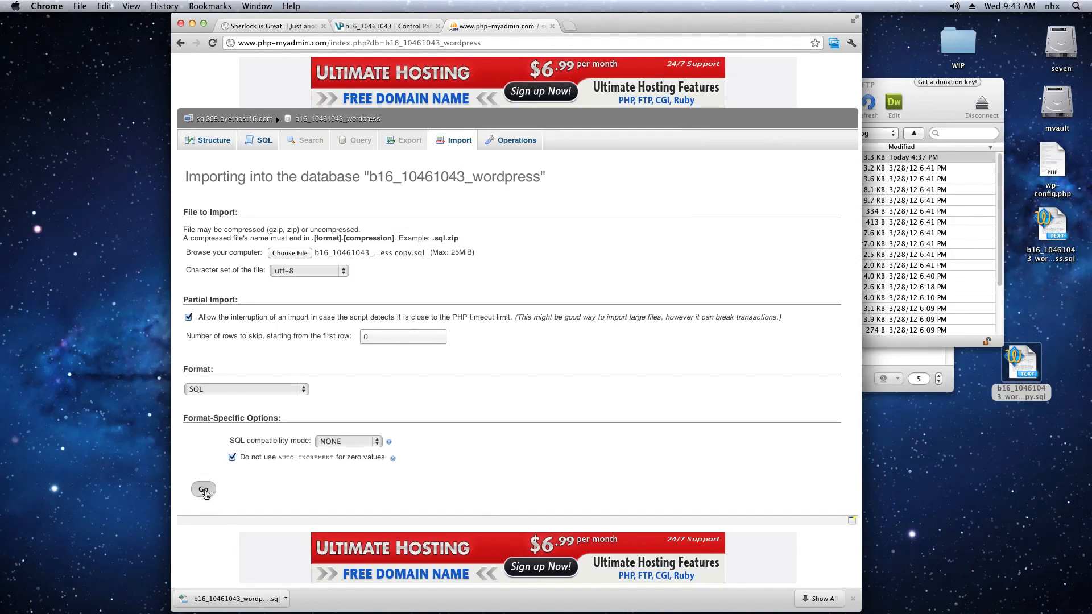
click(202, 488)
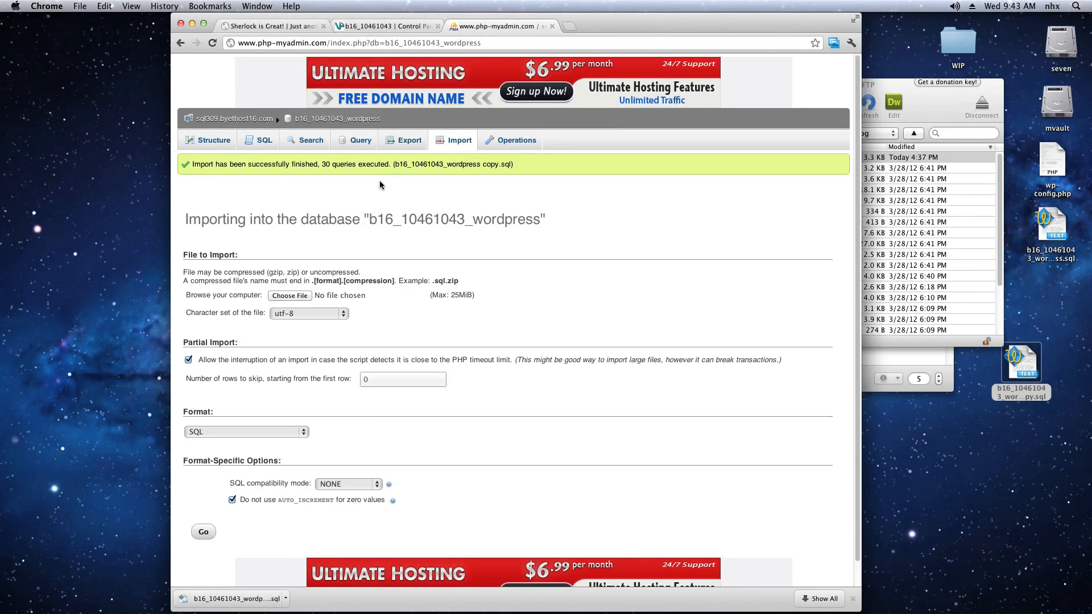
- Reload sherlock.is-great.org/blog in its tab to show the full theme and header photo
click(272, 25)
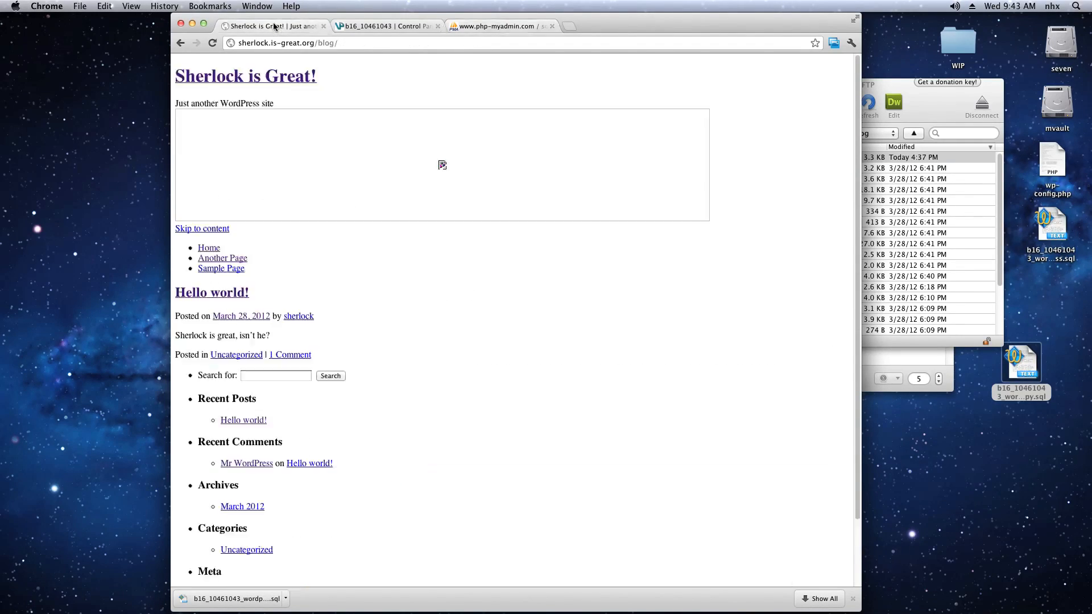
click(214, 42)
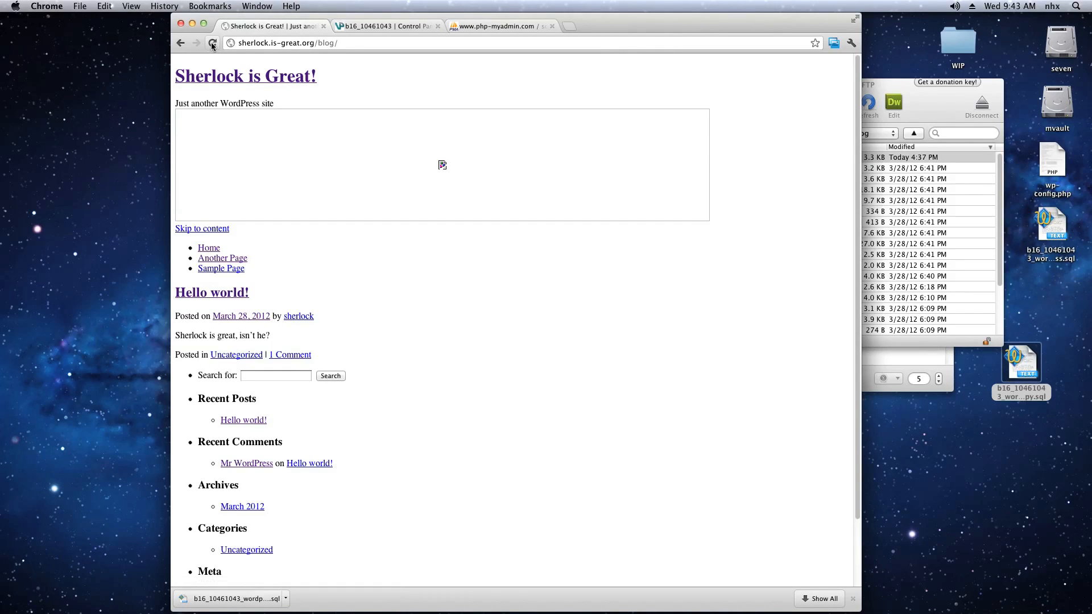
click(213, 43)
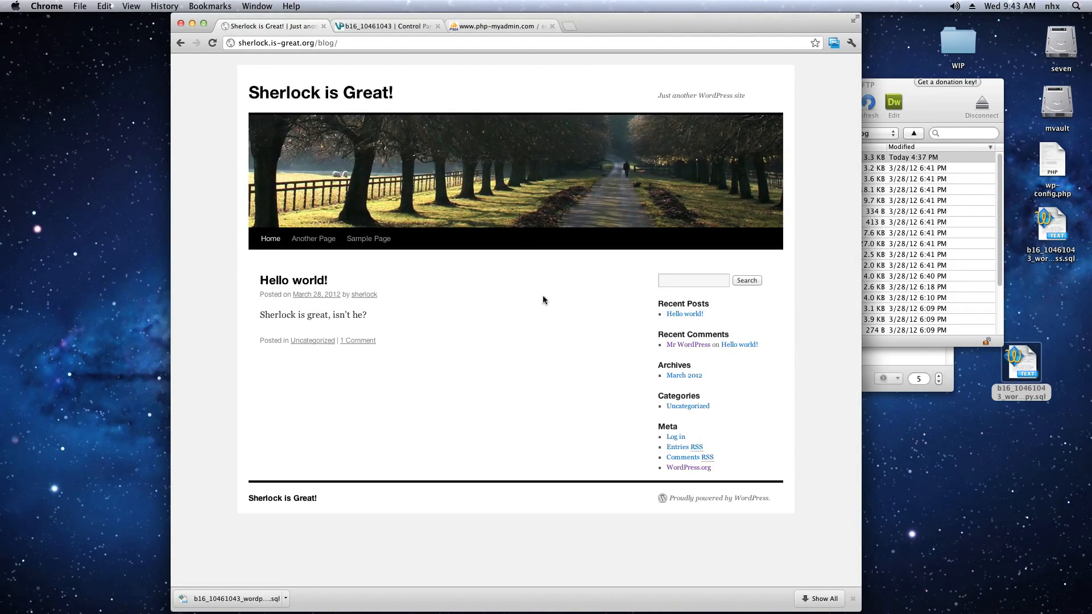
mouse_move(493, 380)
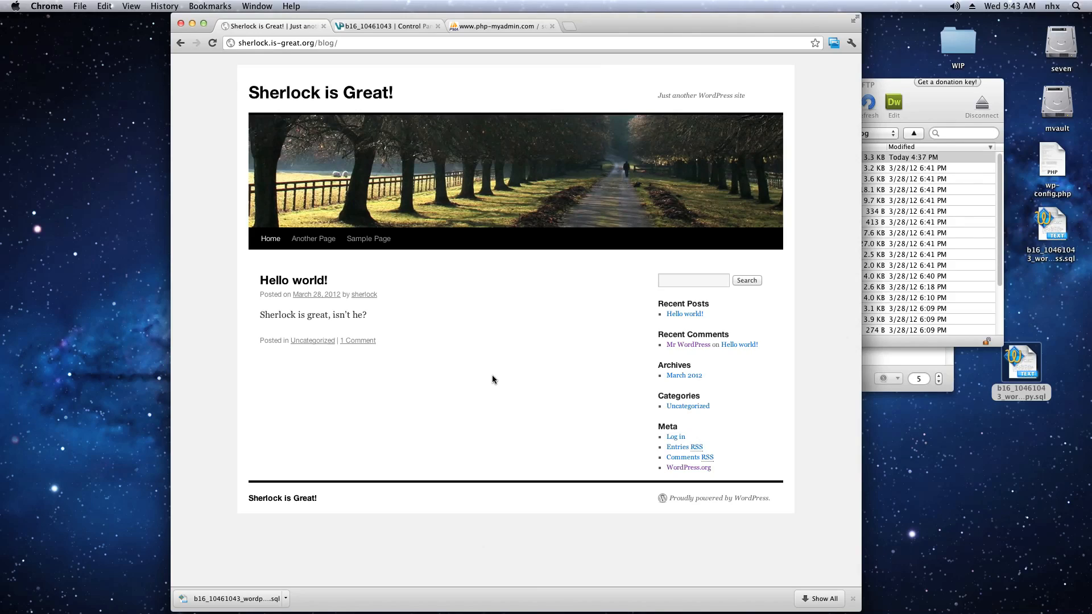
mouse_move(496, 375)
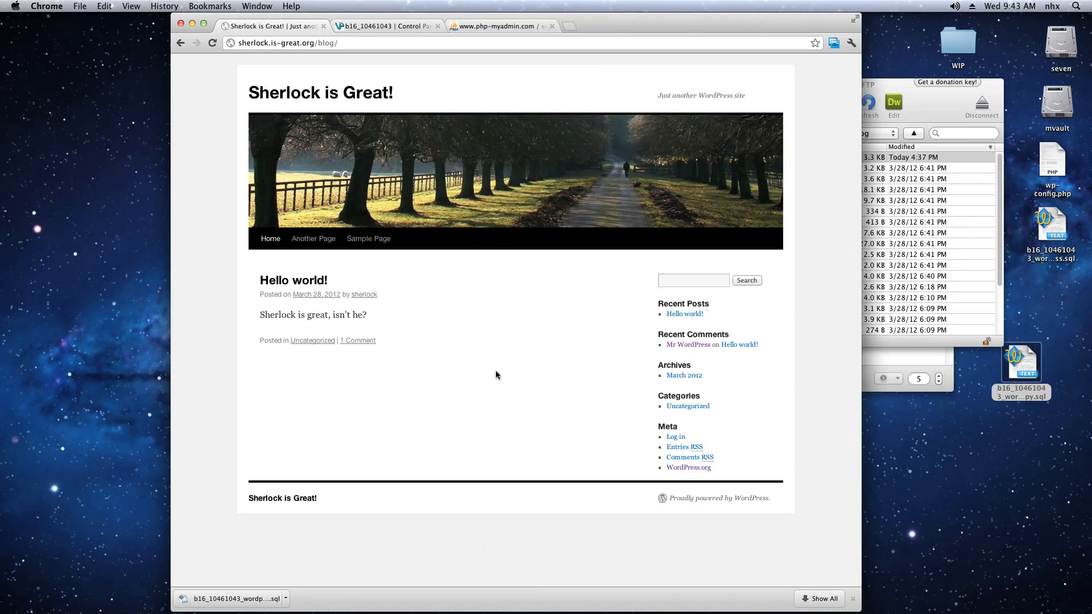